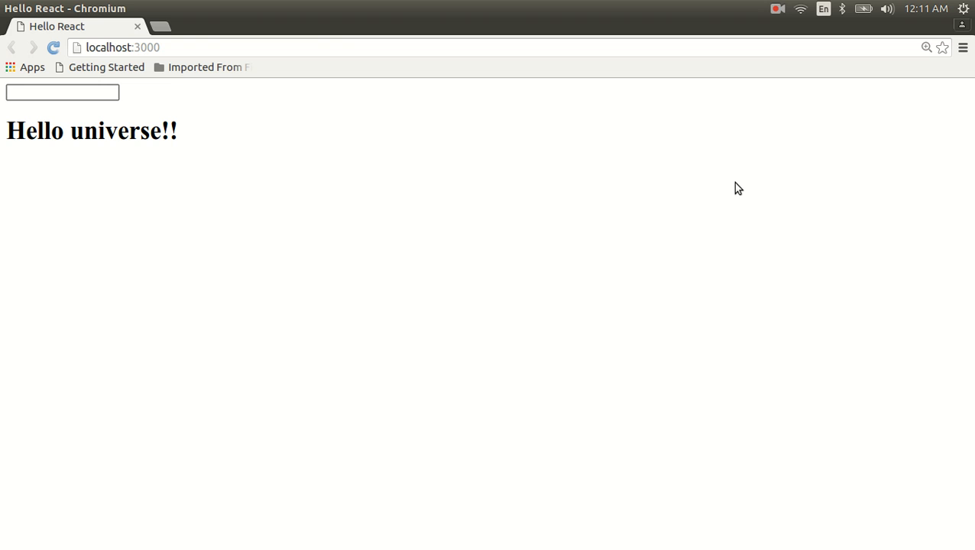
Step: Type 'some text' into the localhost:3000 page's input so the heading reads 'Hello some text!!'
left_click(53, 94)
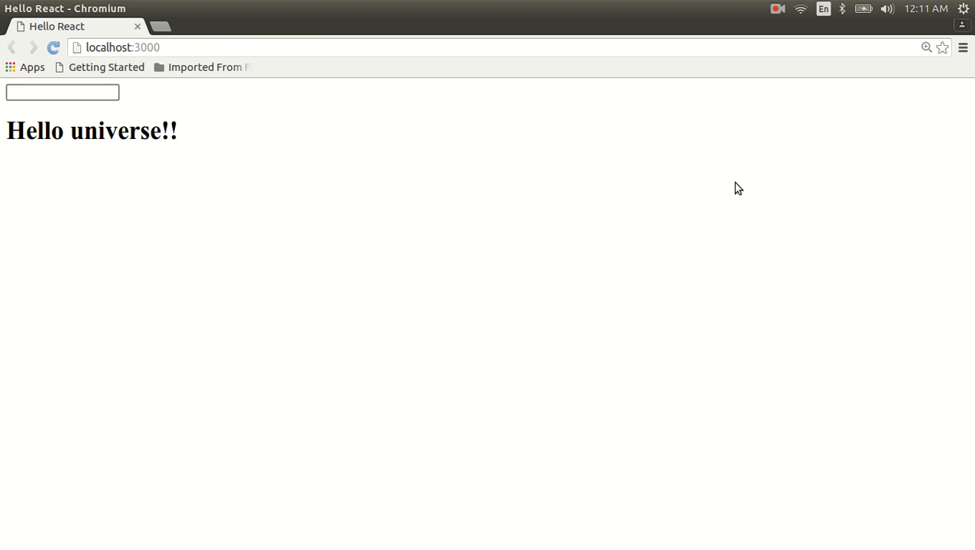
type("some text")
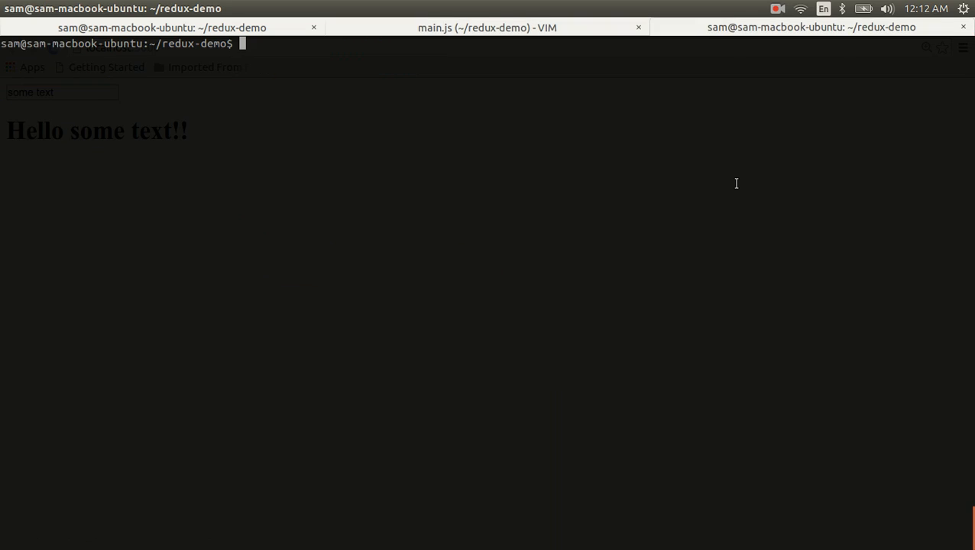
Step: Run npm install --save redux react-redux in the redux-demo project
type("npm")
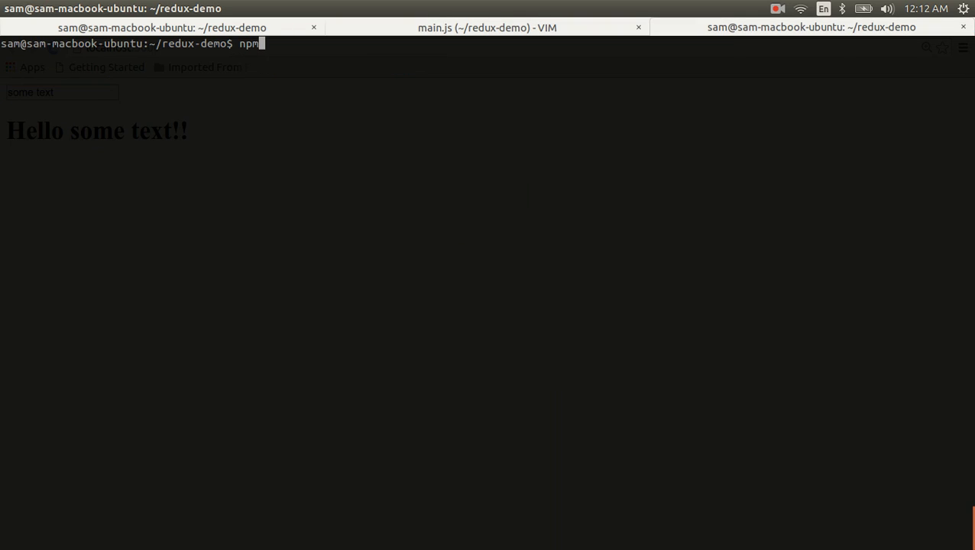
type("install --save")
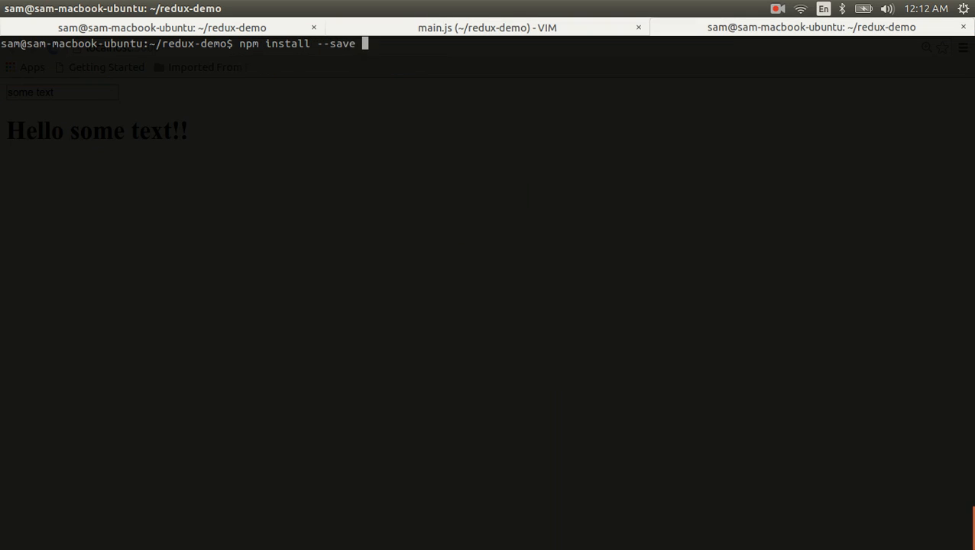
type("redux react")
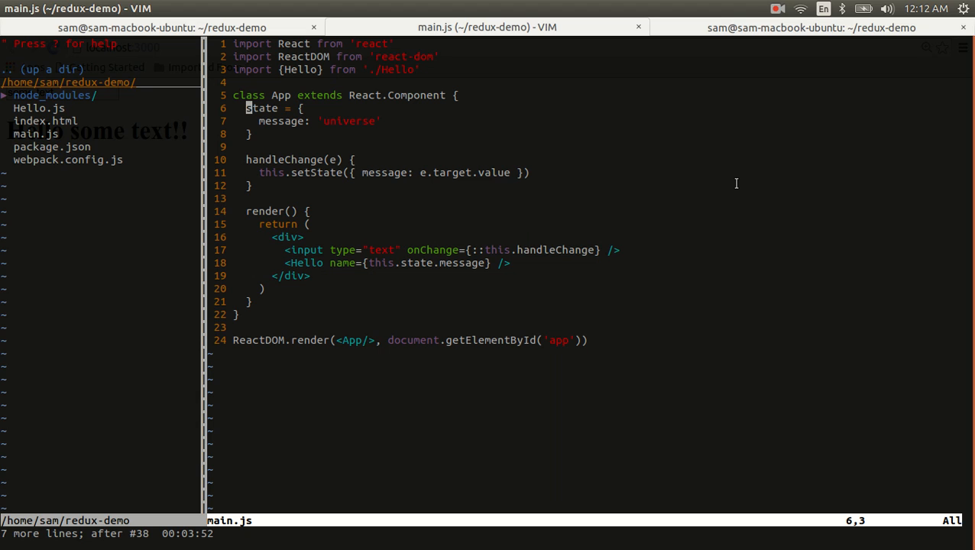
Step: Open reducer.js in a split with :sp and start it with import {Map} from 'immutable'
type(":sp red")
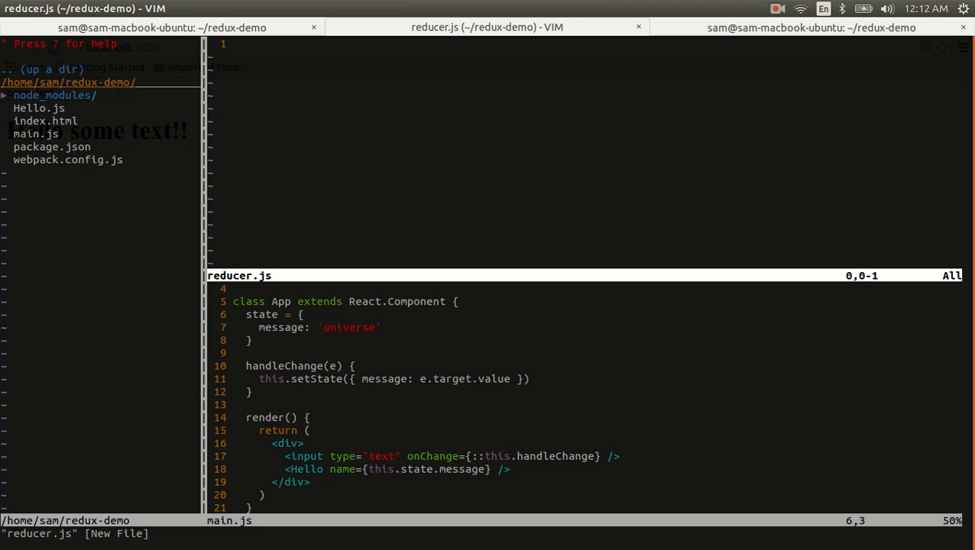
type("import {Map} from 'immutable")
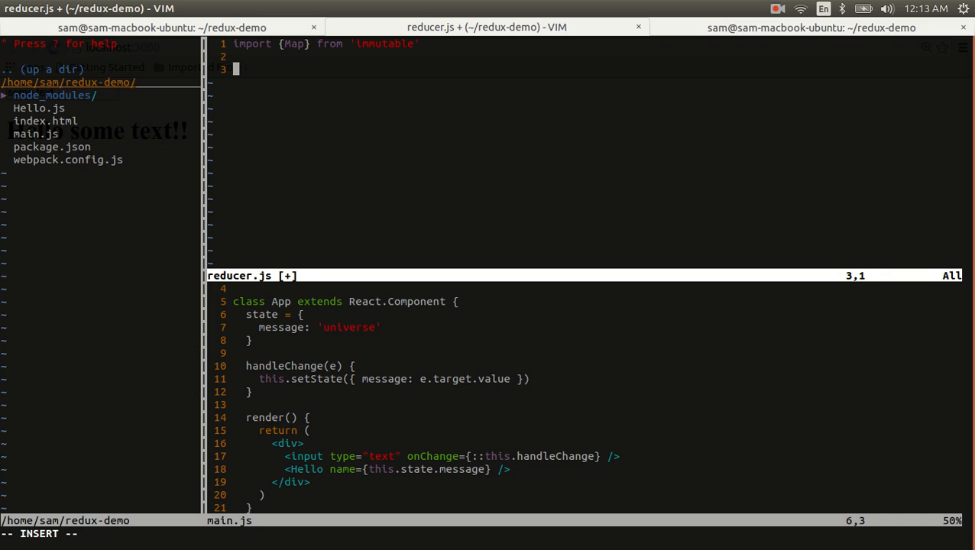
Step: Define const defaultState = Map({name: 'universe'}) in reducer.js
type("const")
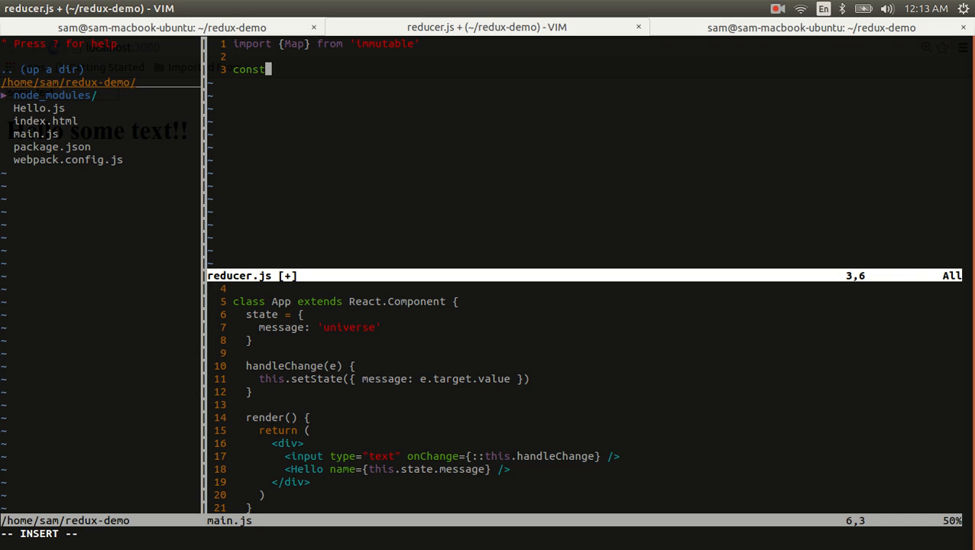
type("defaultState =")
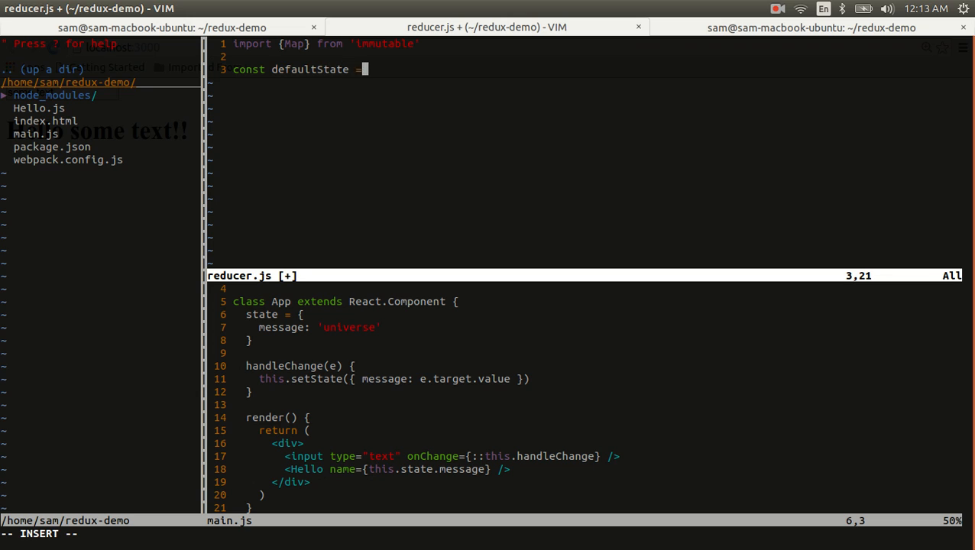
type("Map({")
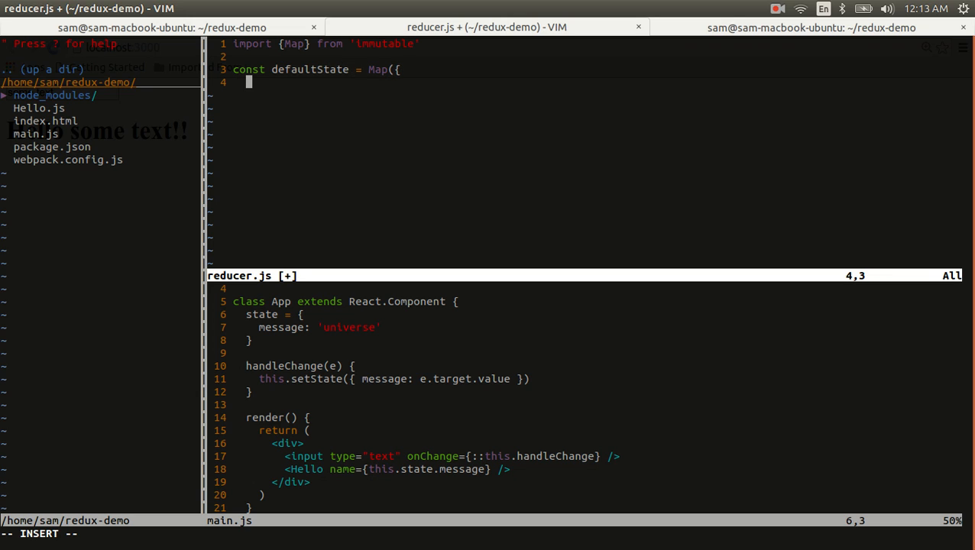
type("})")
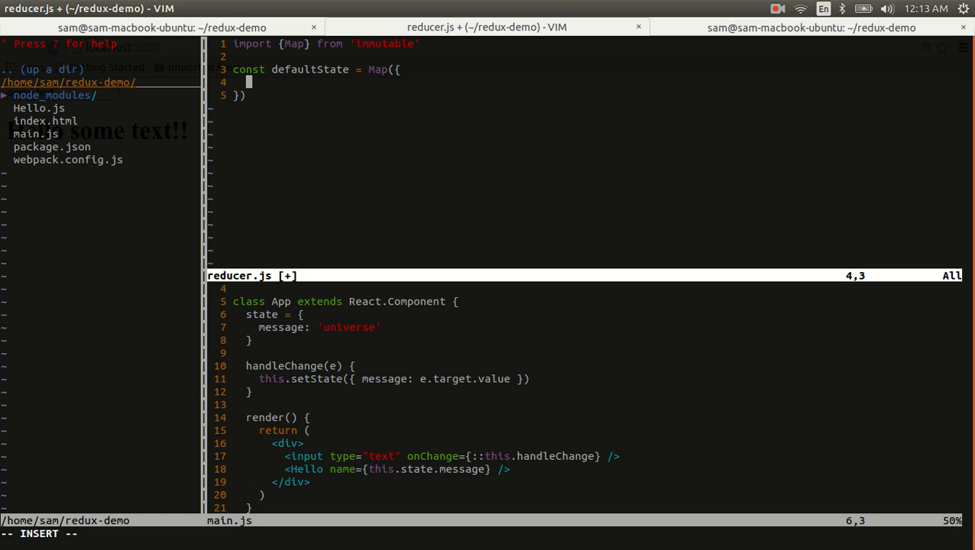
type("name: 'uni")
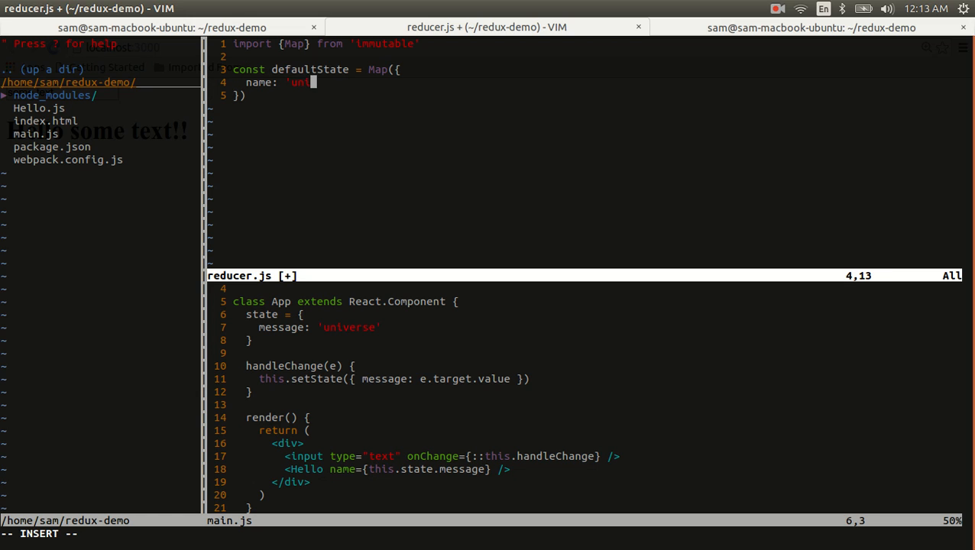
type("verse")
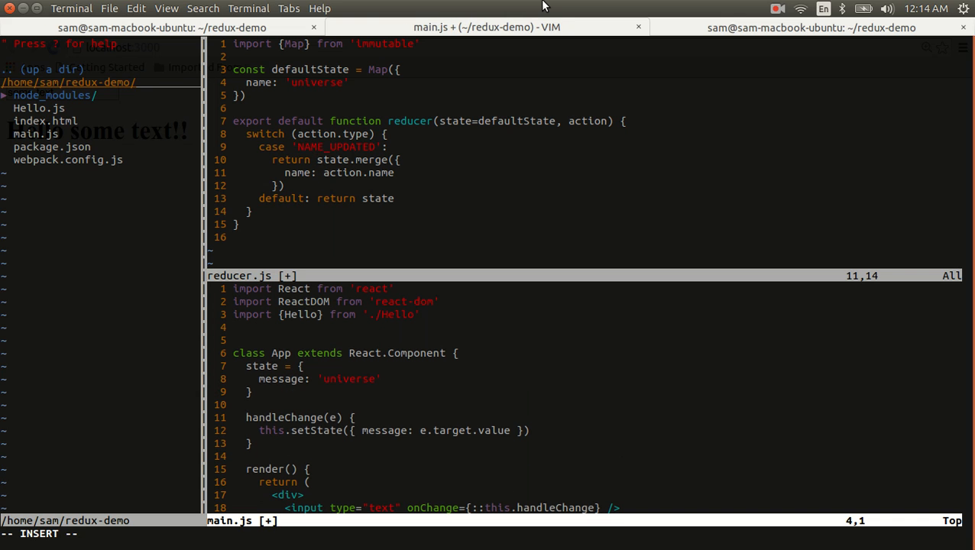
Step: Import reducer from './reducer' and createStore from 'redux' in main.js
type("import reducer from")
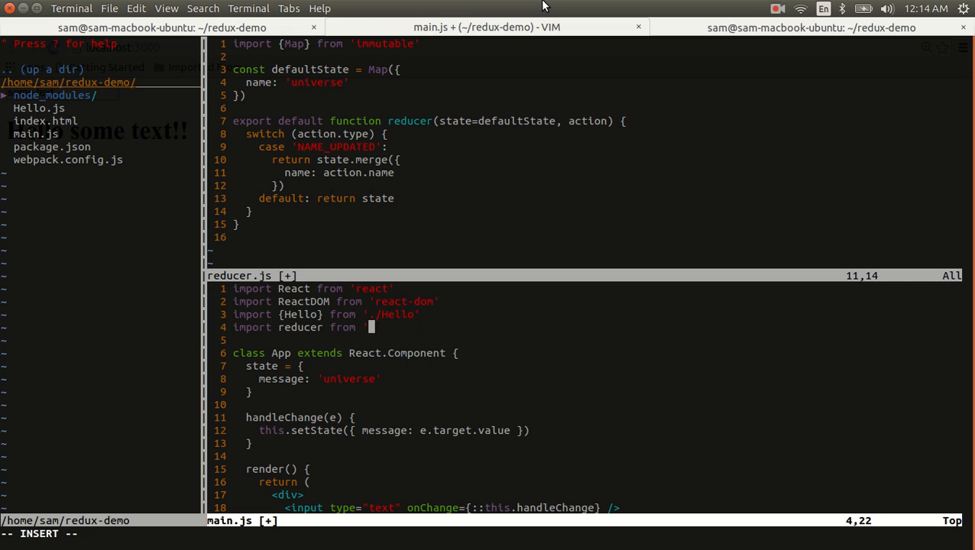
type("'./reducer'")
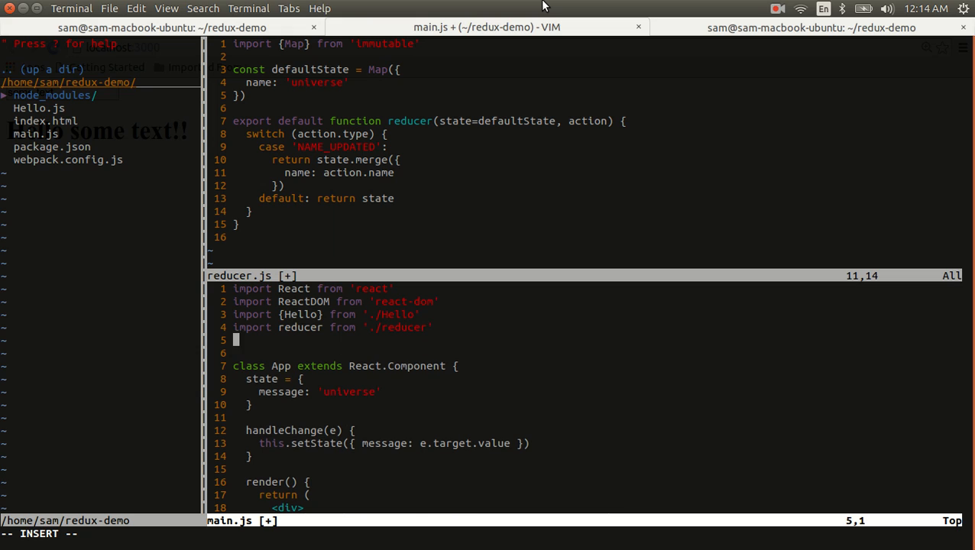
type("import {createStore} from")
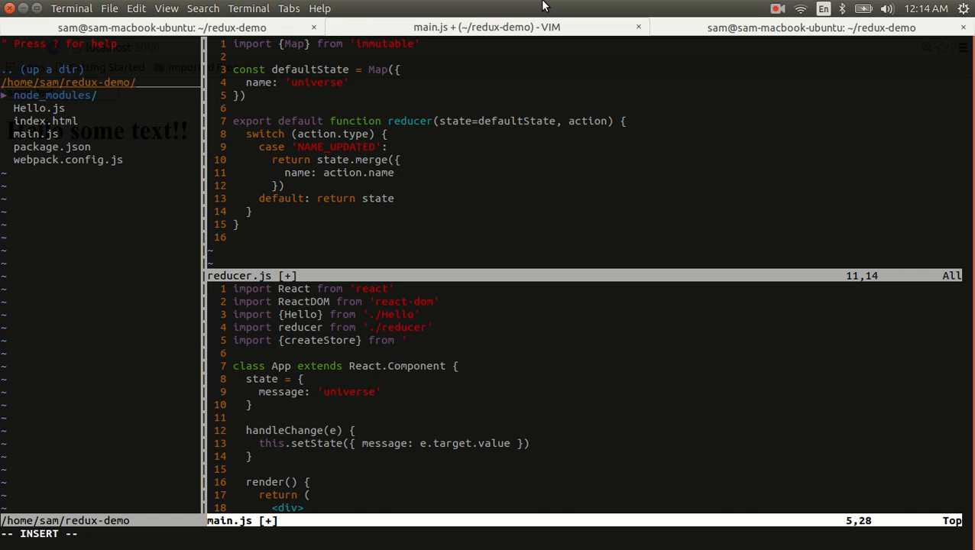
type("redux'")
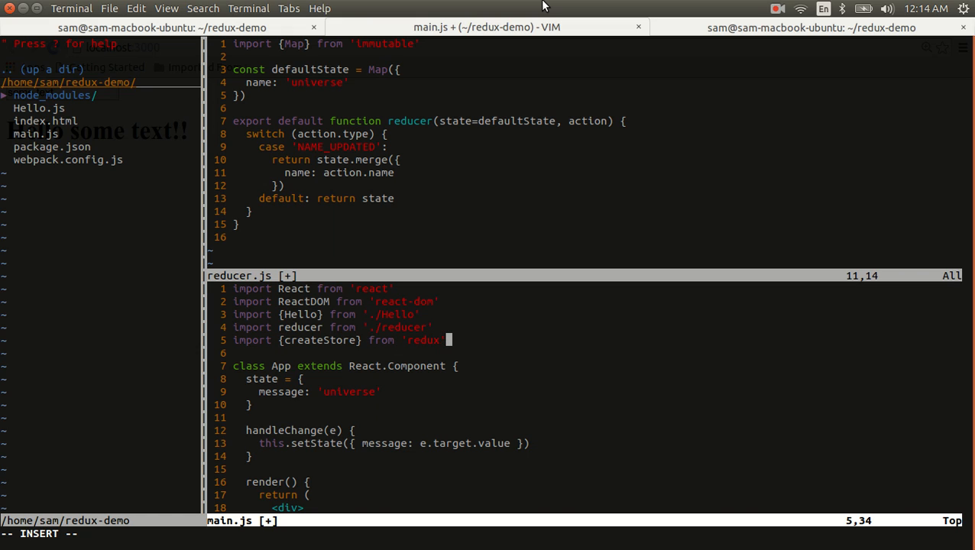
Step: Add const store = createStore(reducer) and import Provider from 'react-redux'
key("Enter")
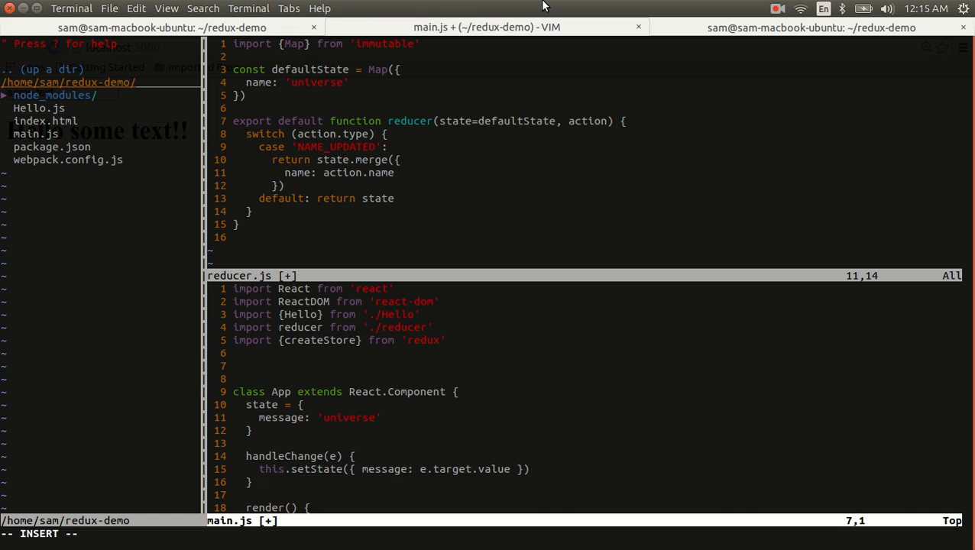
type("const")
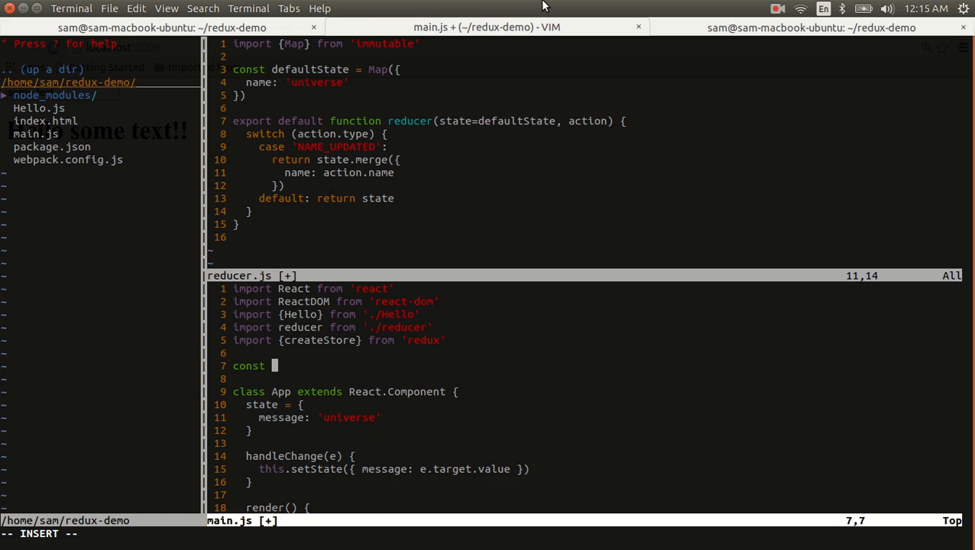
type("store =")
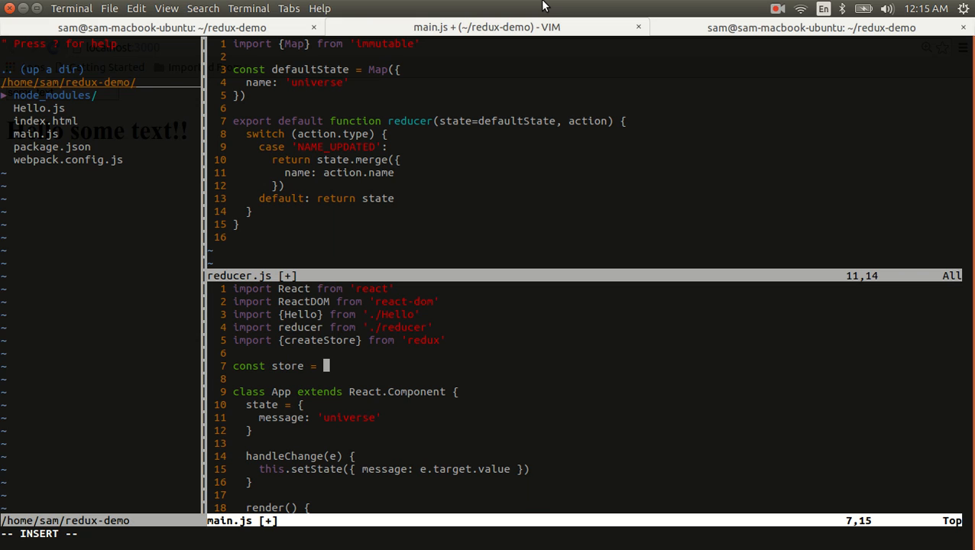
type("createStore")
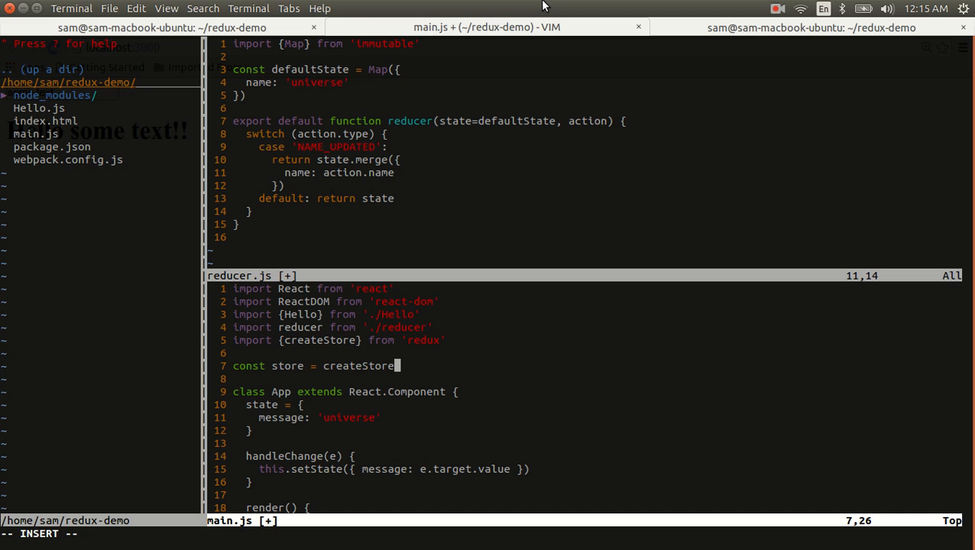
type("(reducer")
left_click(585, 353)
type("import {Provider} from 'react")
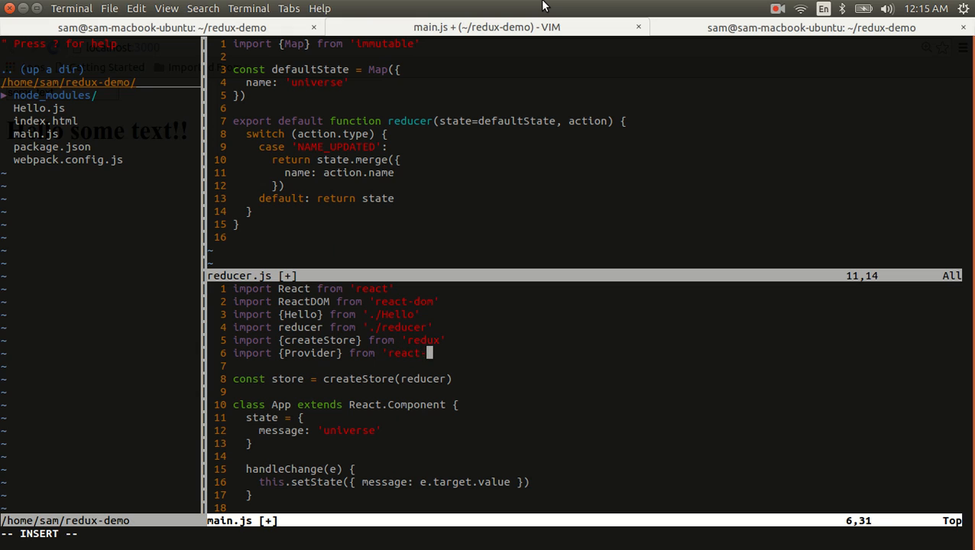
type("-redux")
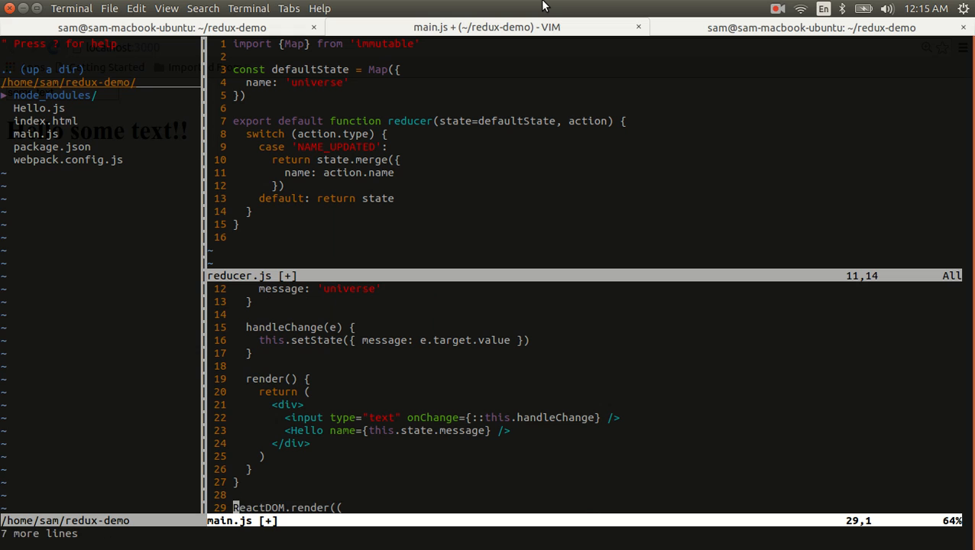
Step: Cut the App class from main.js into a new App.js, wrapping App in a store-bound Provider
scroll("down", 3)
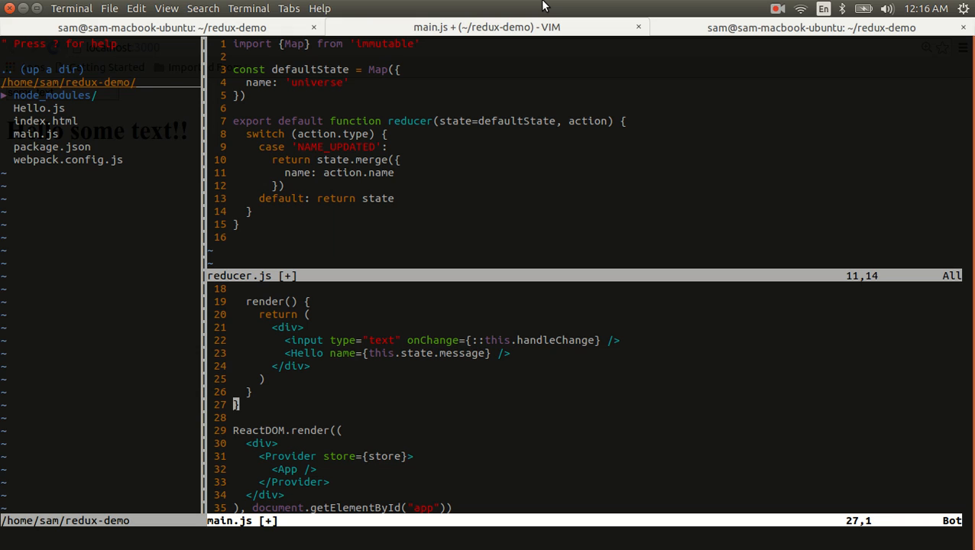
key("V")
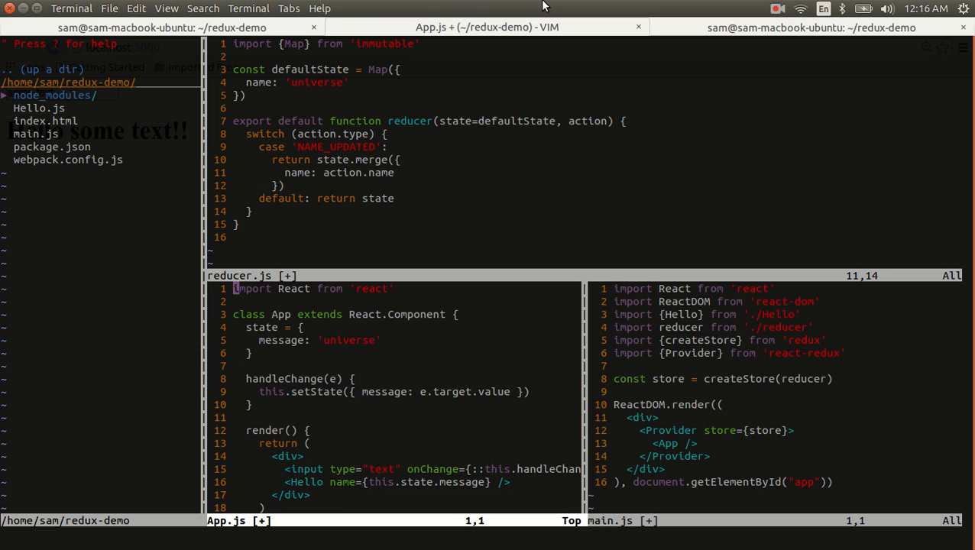
Step: Change App.js line 1 to import React, {PropTypes} from 'react'
type(",")
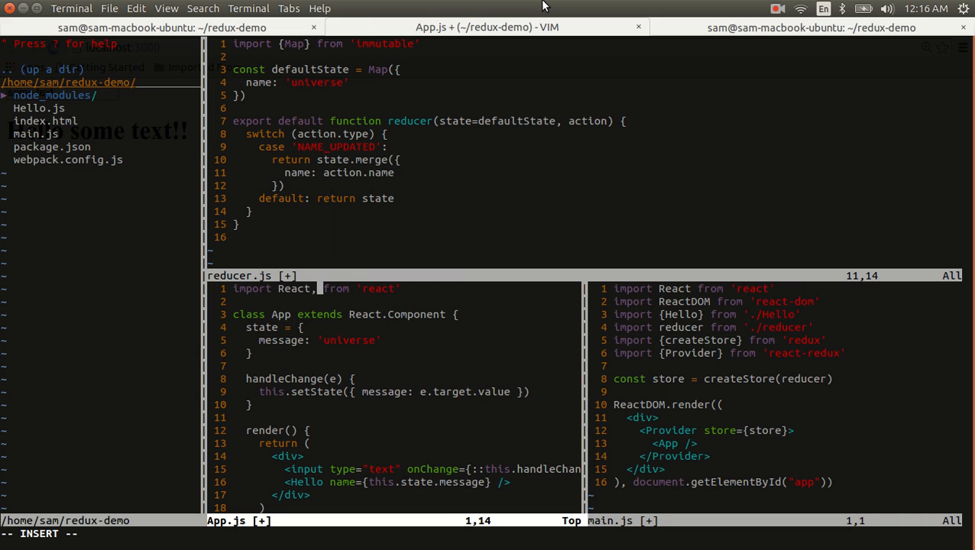
type("{PropTypes}")
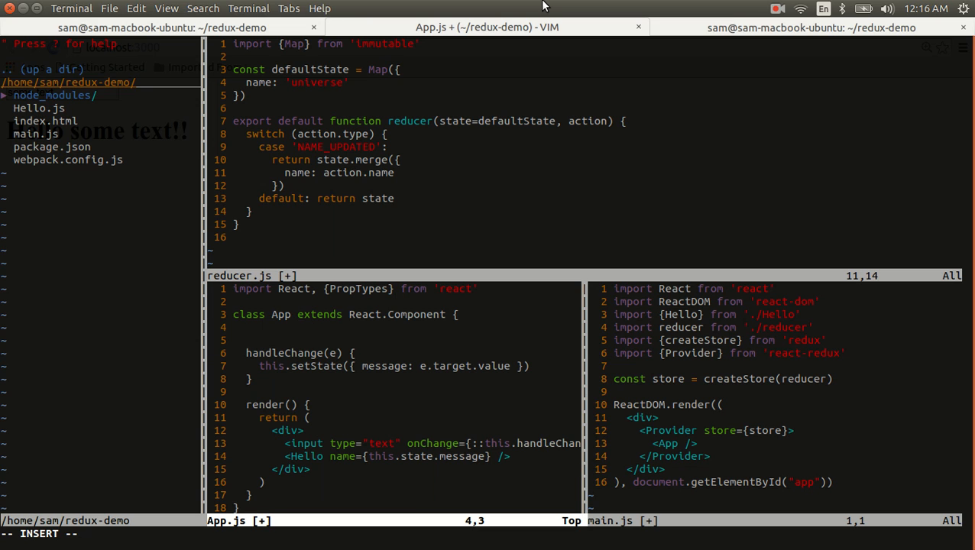
Step: Add static propTypes with name: PropTypes.string.isRequired and dispatch: PropTypes.func.isRequired
type("static propTypes = {")
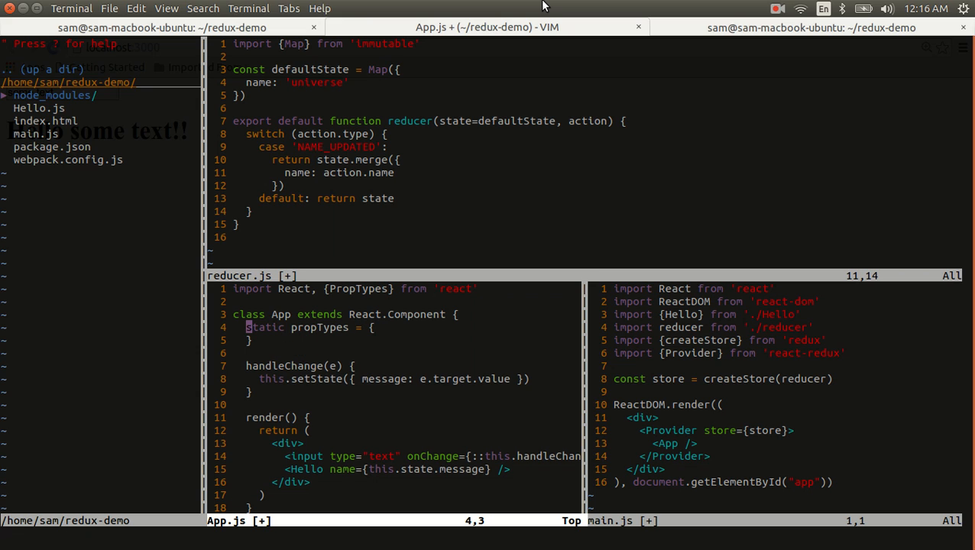
type("name:")
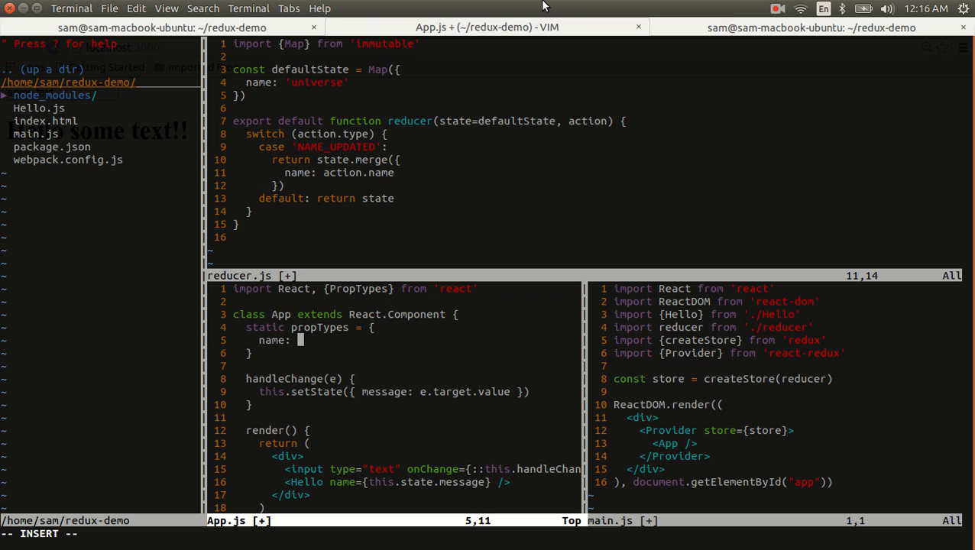
type("Prop")
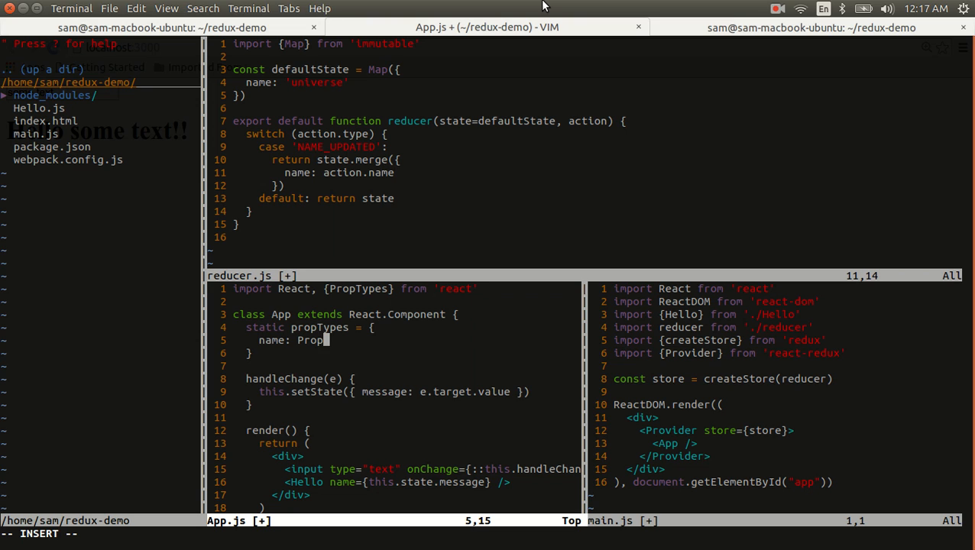
type("Types.string")
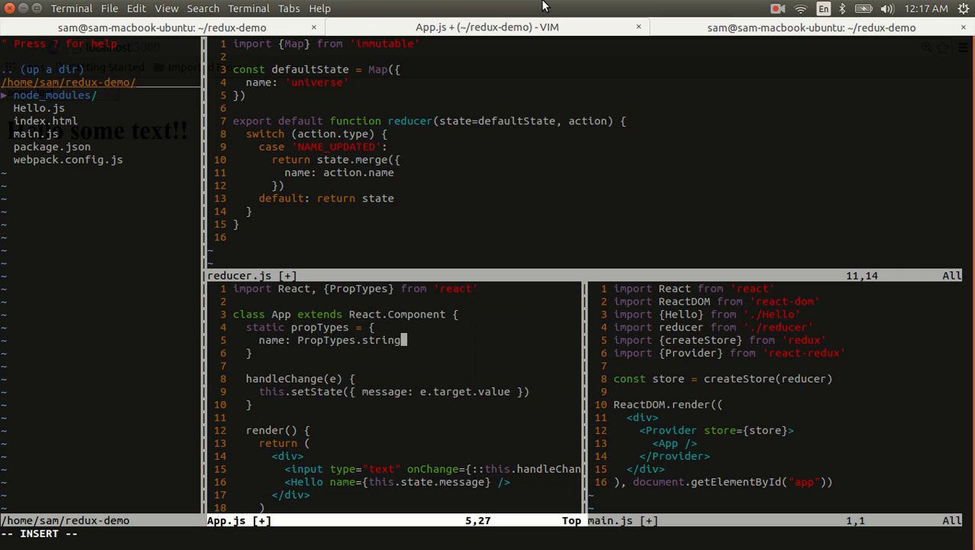
type(".re")
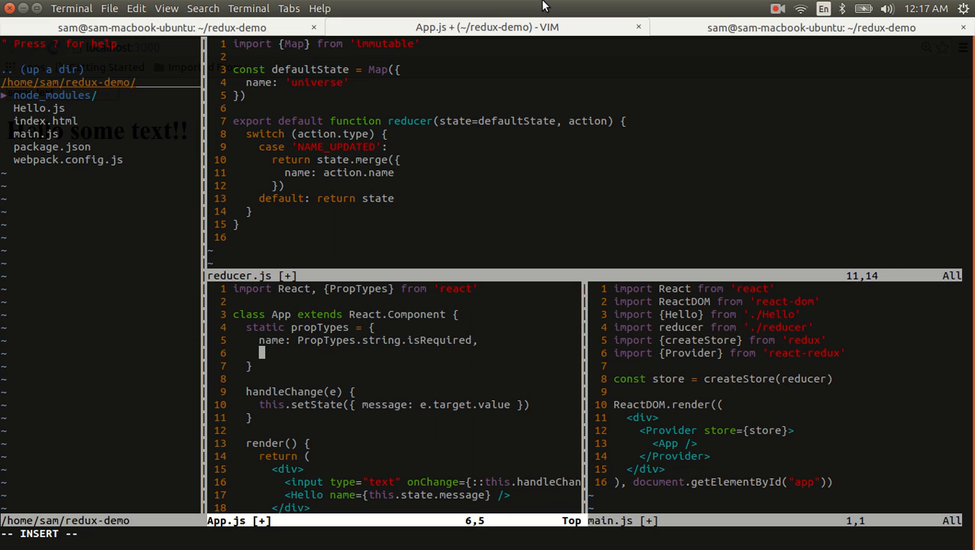
type("disp")
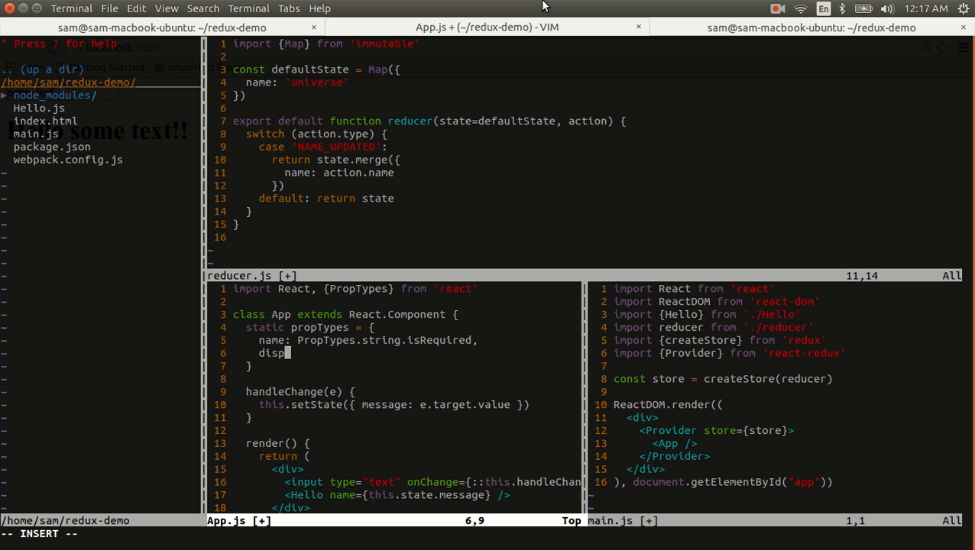
type("atch:")
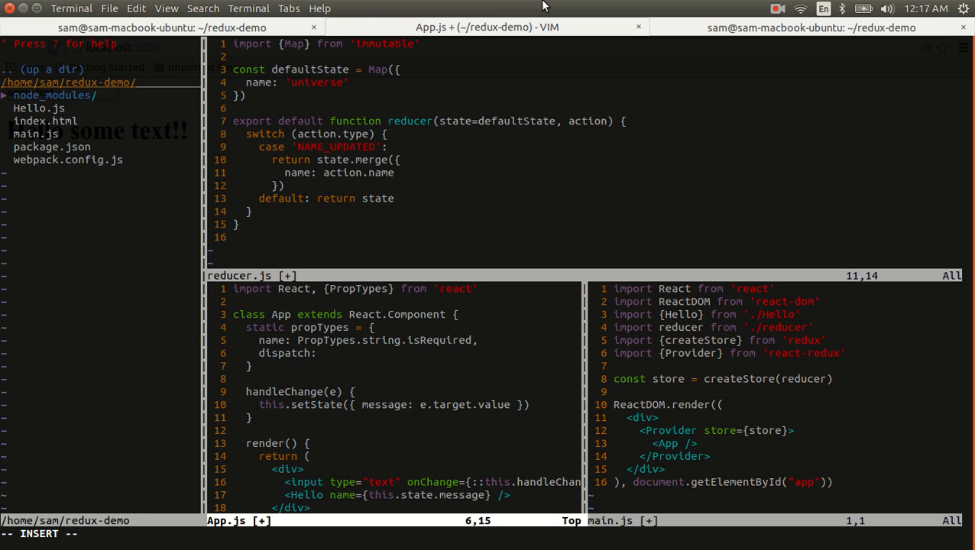
type("Prop")
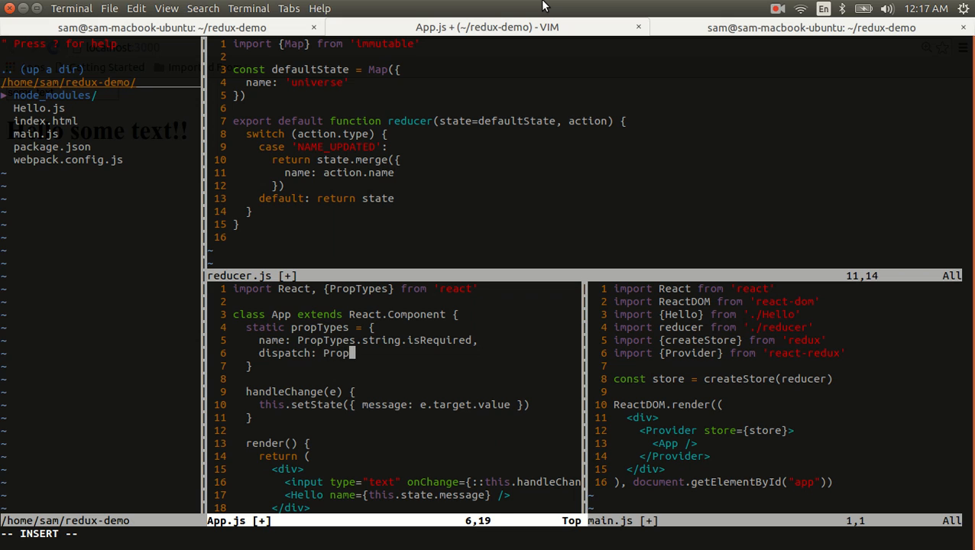
type("Types.func.isRequired")
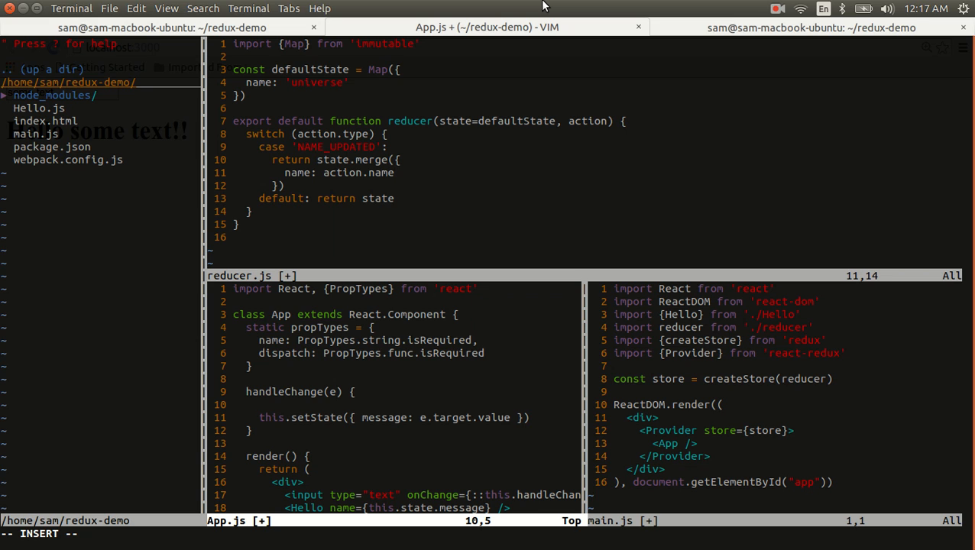
Step: Call this.props.dispatch({type: 'NAME_UPDATED', name: e.target.value}) in handleChange
type("this.di")
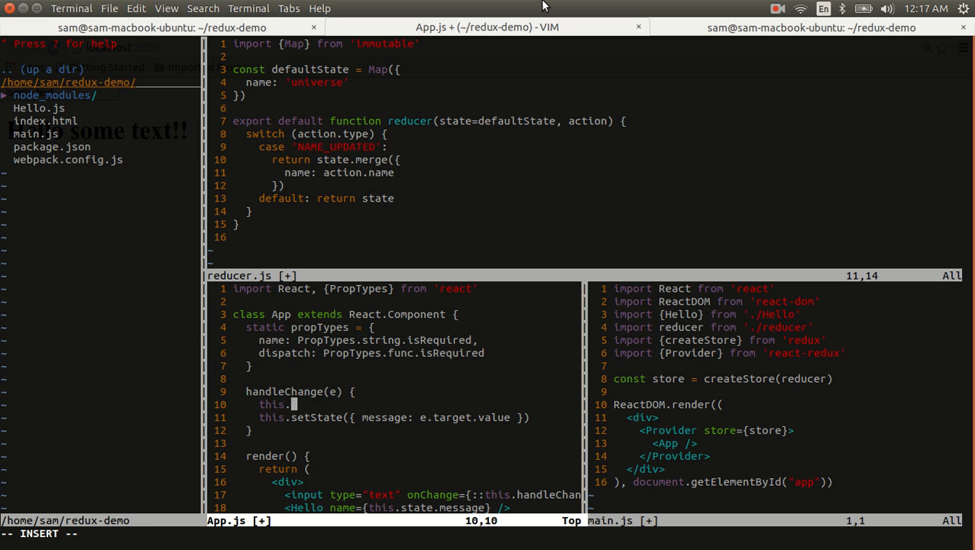
type("props.dispat")
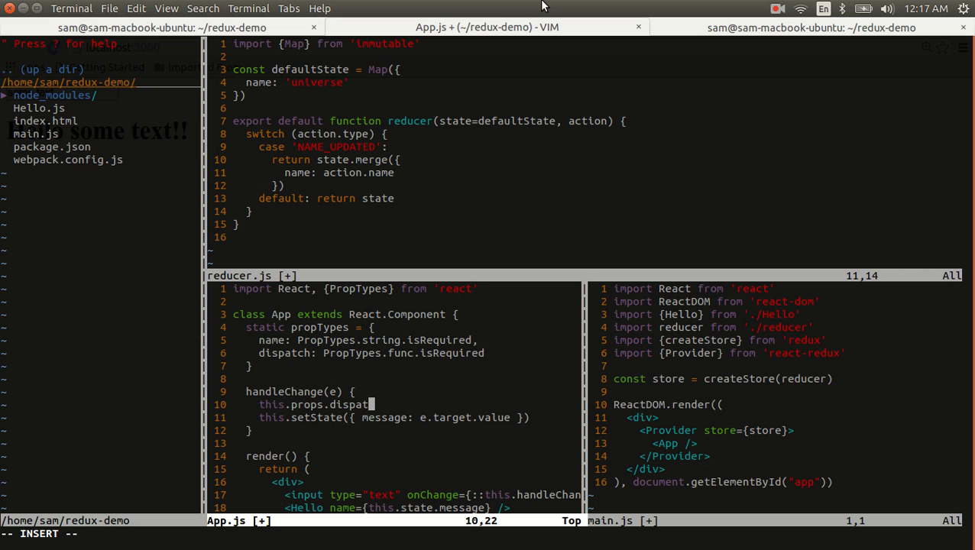
type("ch({ type:")
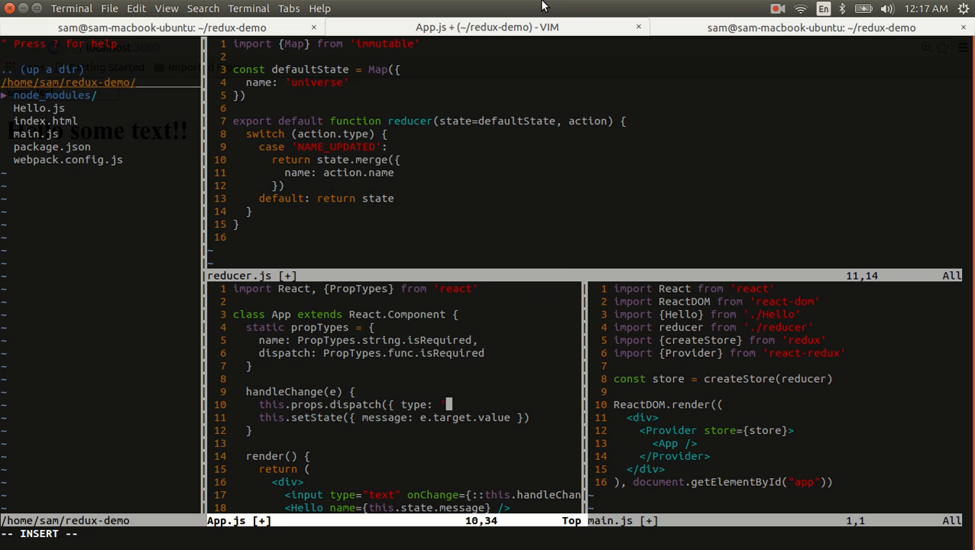
type("'NAME_UPDATED', name: e.ta")
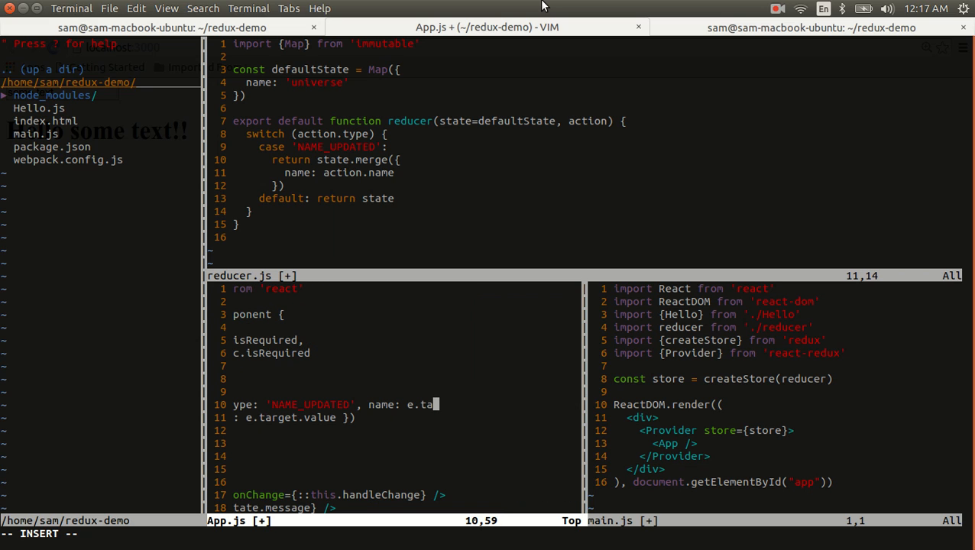
type("rget.value")
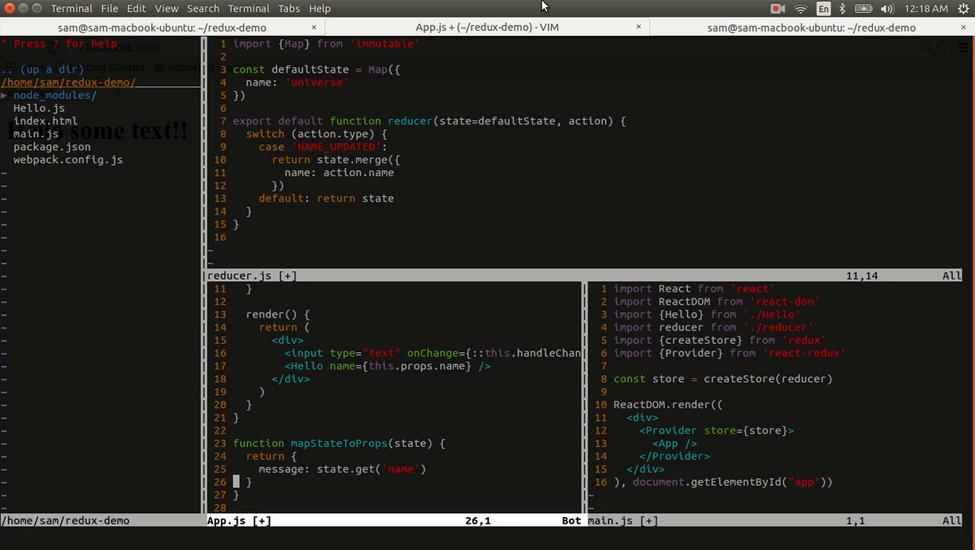
Step: Pass name={this.props.name} to Hello, drop setState, and add mapStateToProps returning state.get('name')
type("name:")
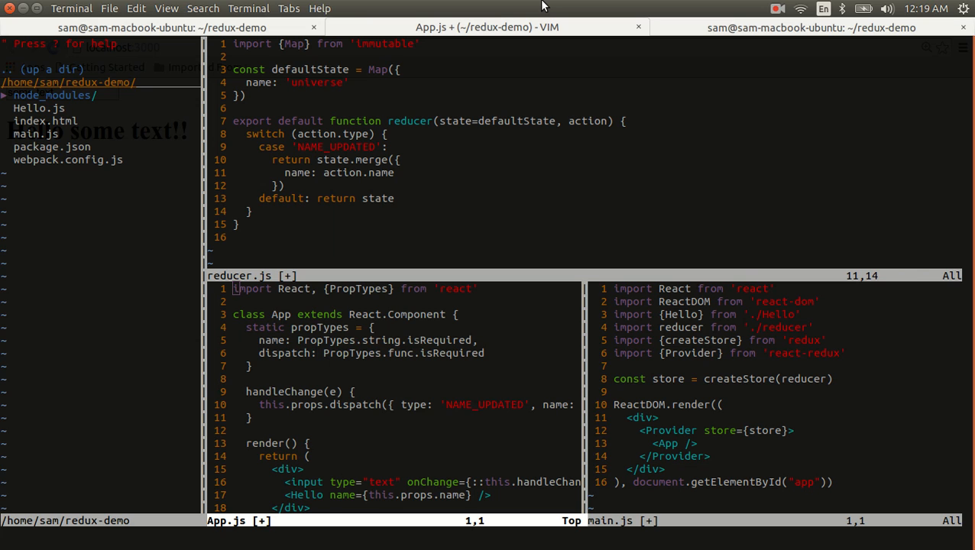
Step: Add import {connect} from 'react-redux' and import {Hello} from './Hello' to App.js
type("import {connect} from 'react-redux'")
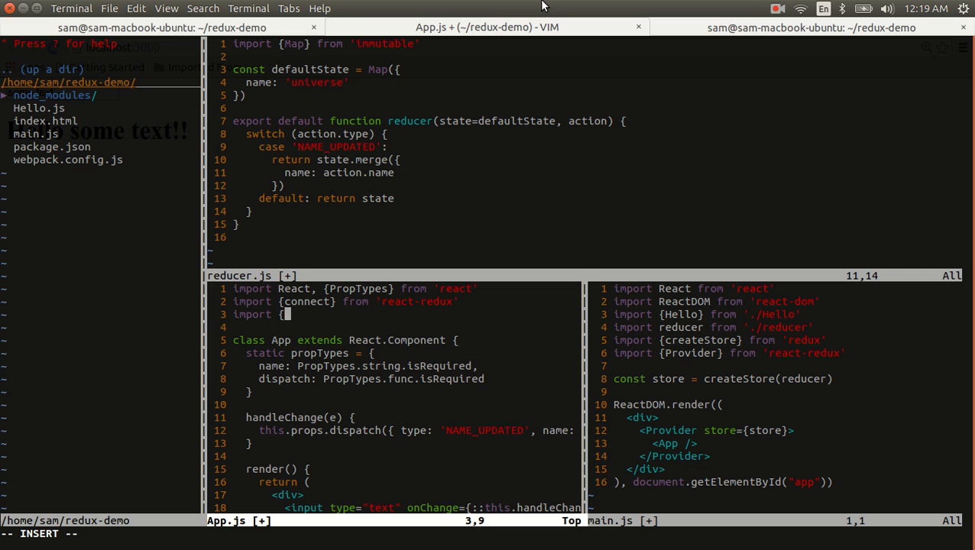
type("Hello} from './H")
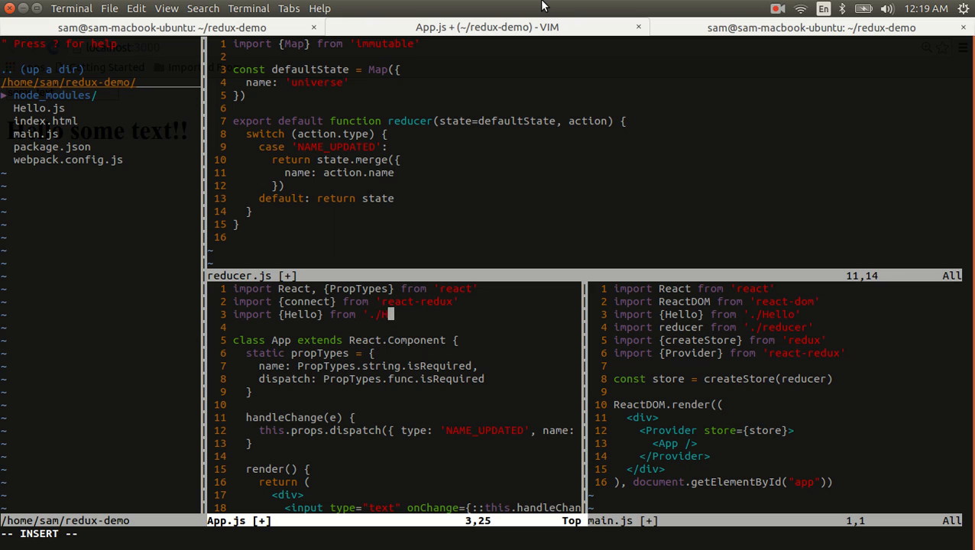
type("ello")
type("import")
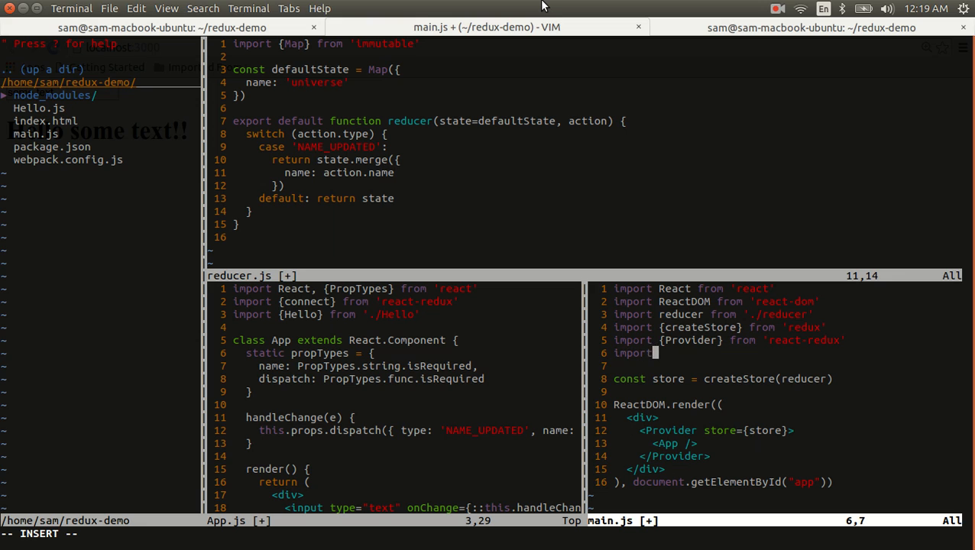
Step: Replace main.js's Hello import with import {AppContainer as App} from './App'
type("{App")
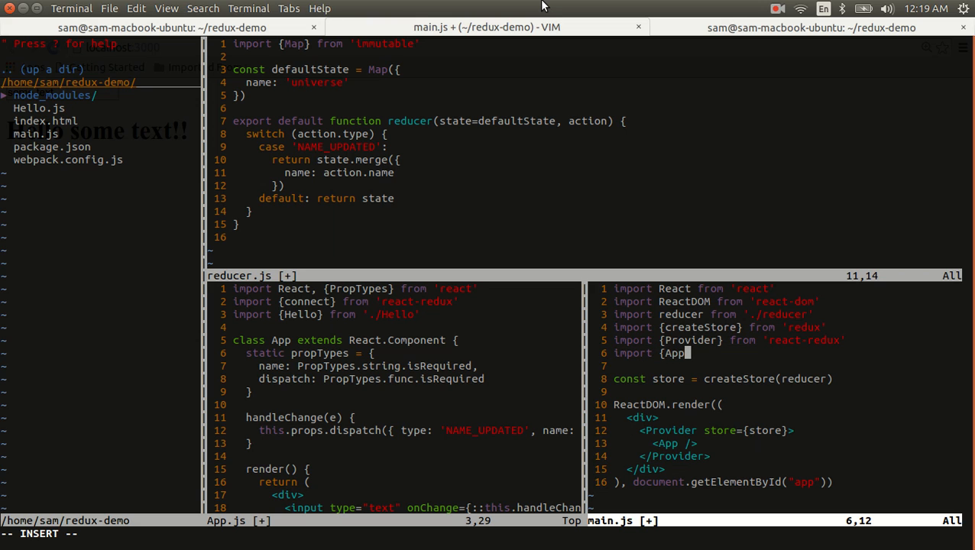
type("Container as Ap")
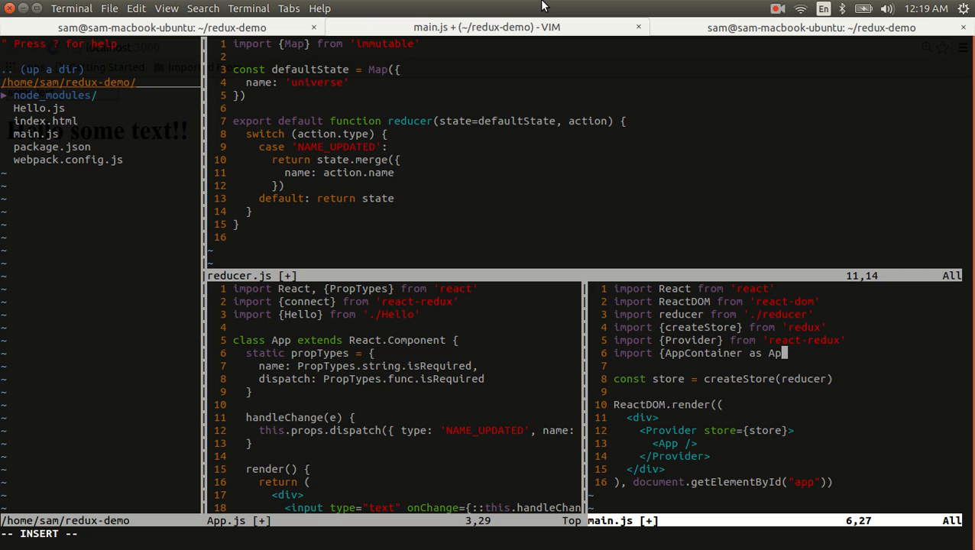
type("} from")
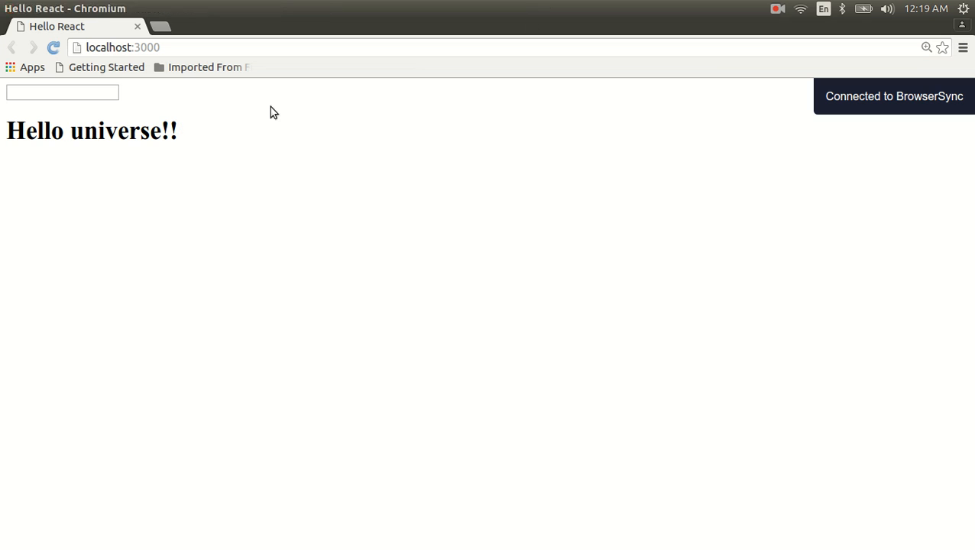
Step: Enter 'world!' in the demo page's text box so the heading reads 'Hello world!!!'
type("world")
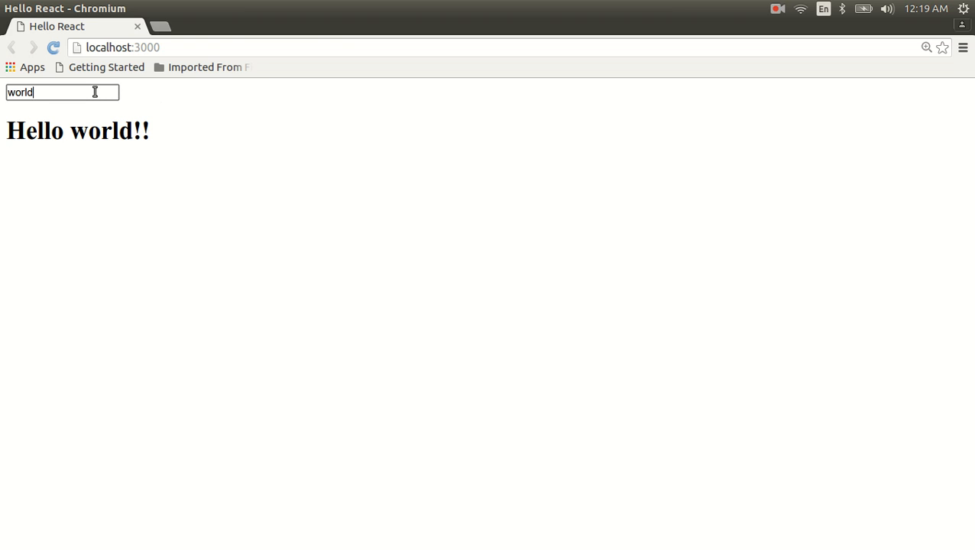
type("!")
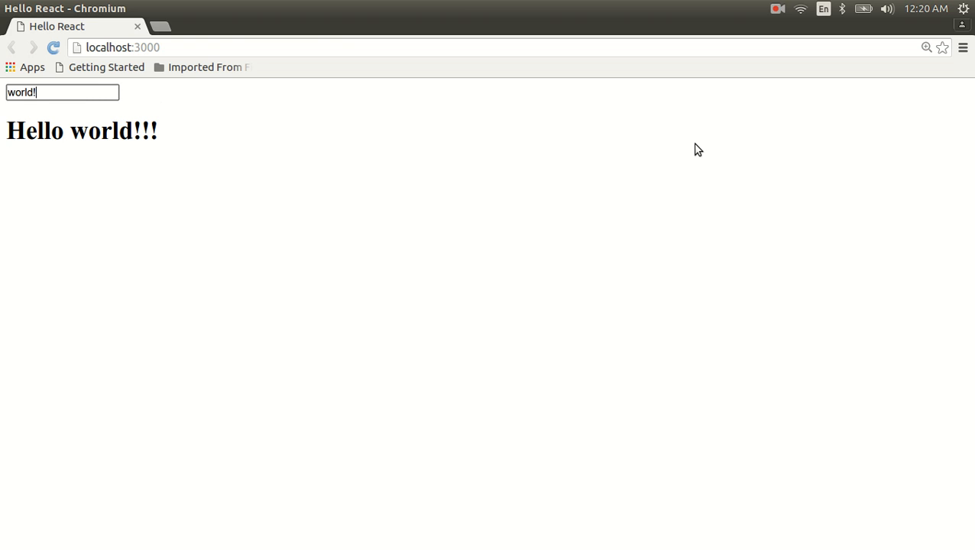
mouse_move(784, 22)
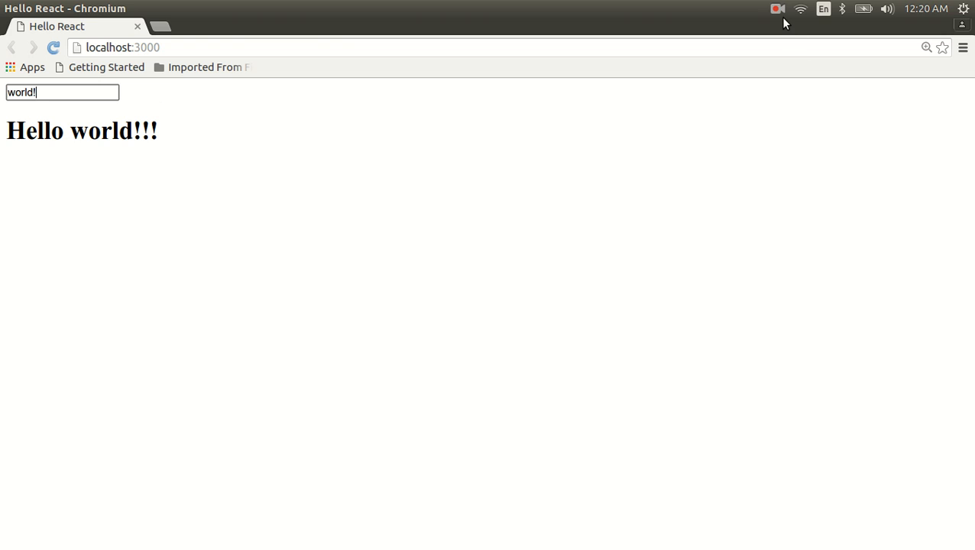
left_click(777, 11)
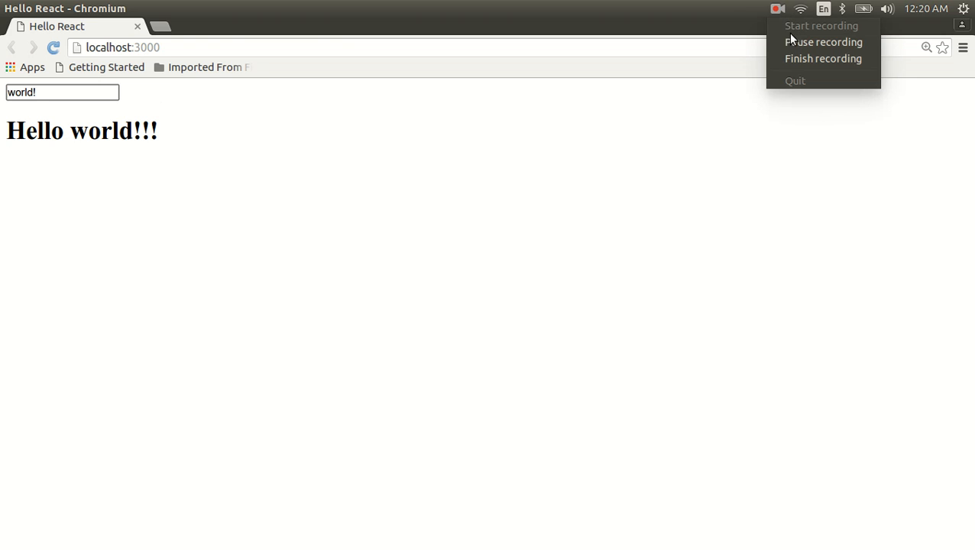